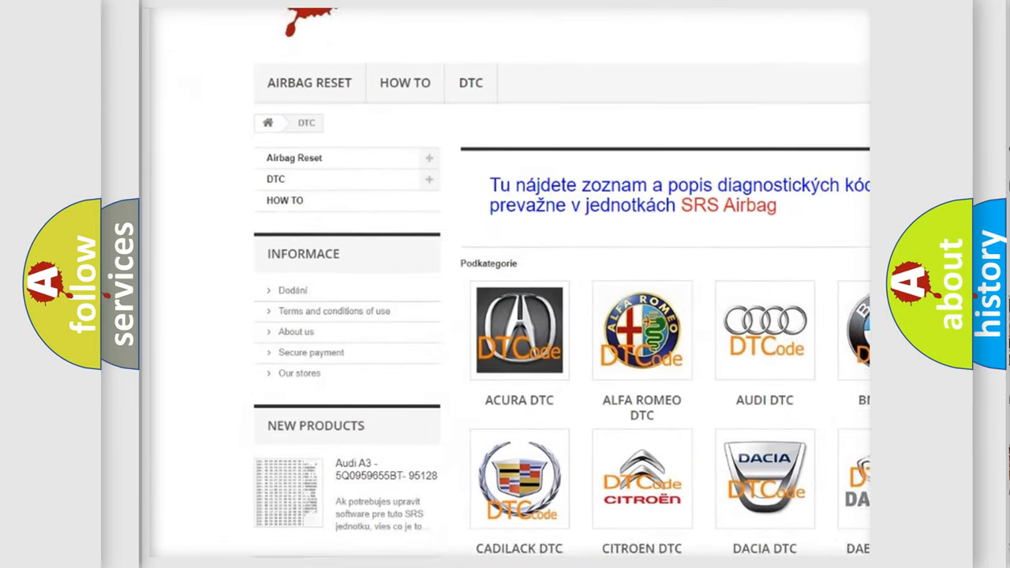
{"action": "scroll", "scroll_direction": "down", "scroll_amount": 3}
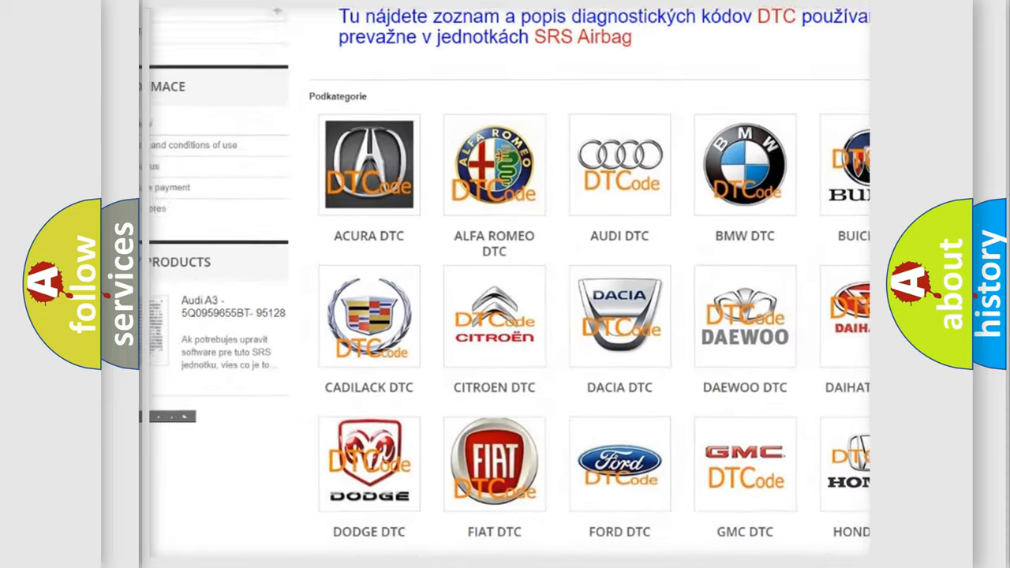
{"action": "scroll", "scroll_direction": "down", "scroll_amount": 3}
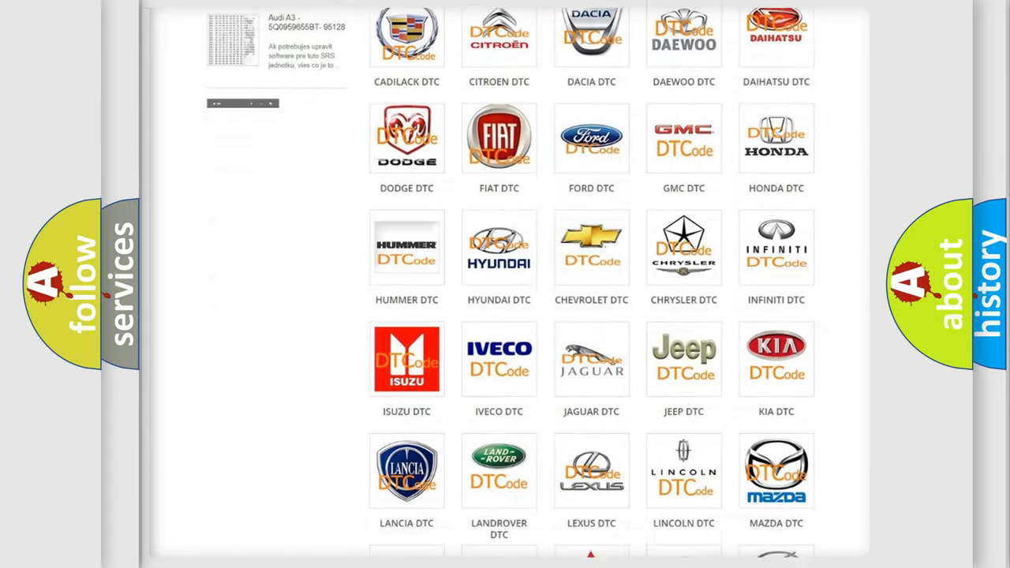
{"action": "scroll", "scroll_direction": "down", "scroll_amount": 3}
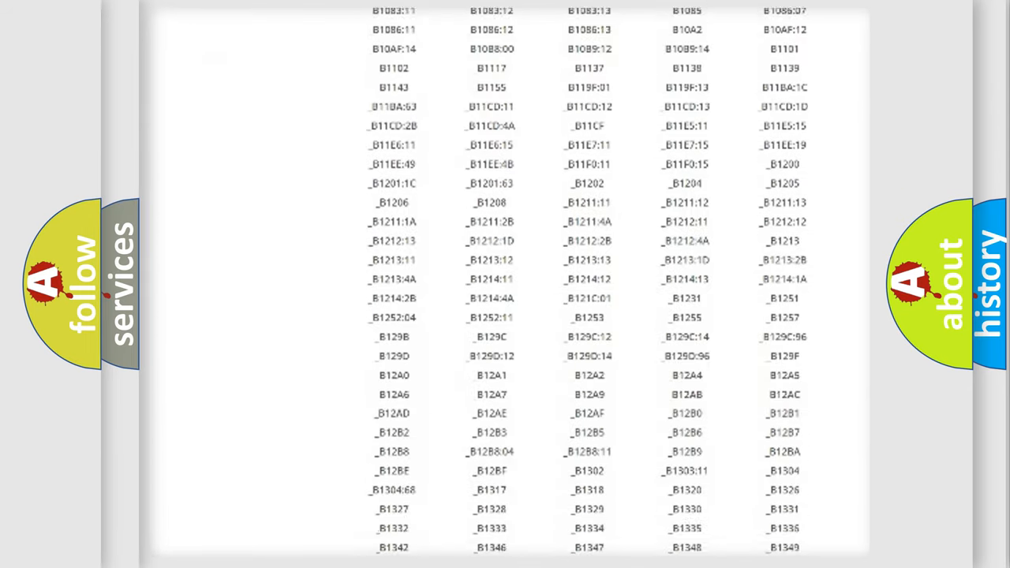
{"action": "scroll", "scroll_direction": "down", "scroll_amount": 3}
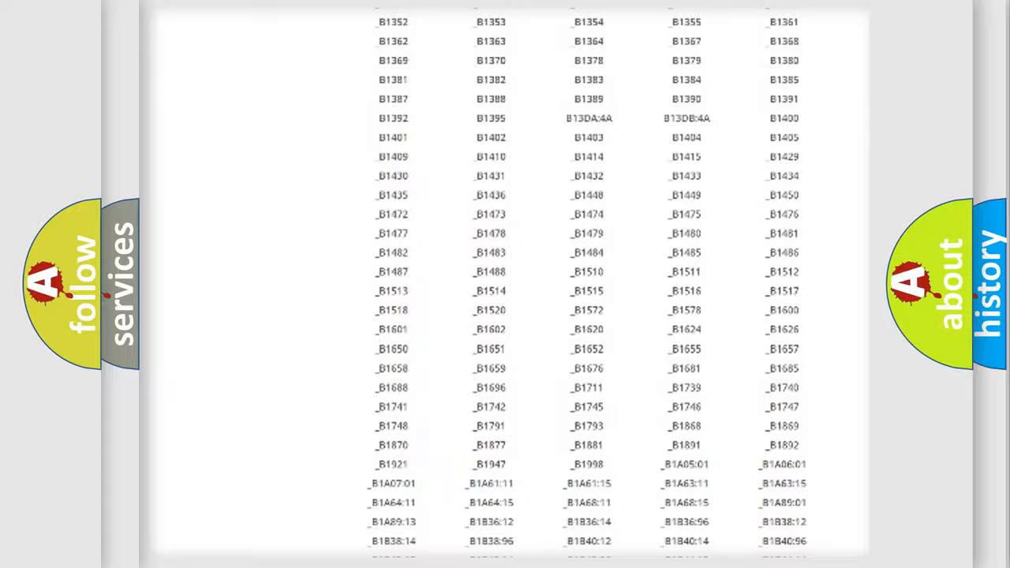